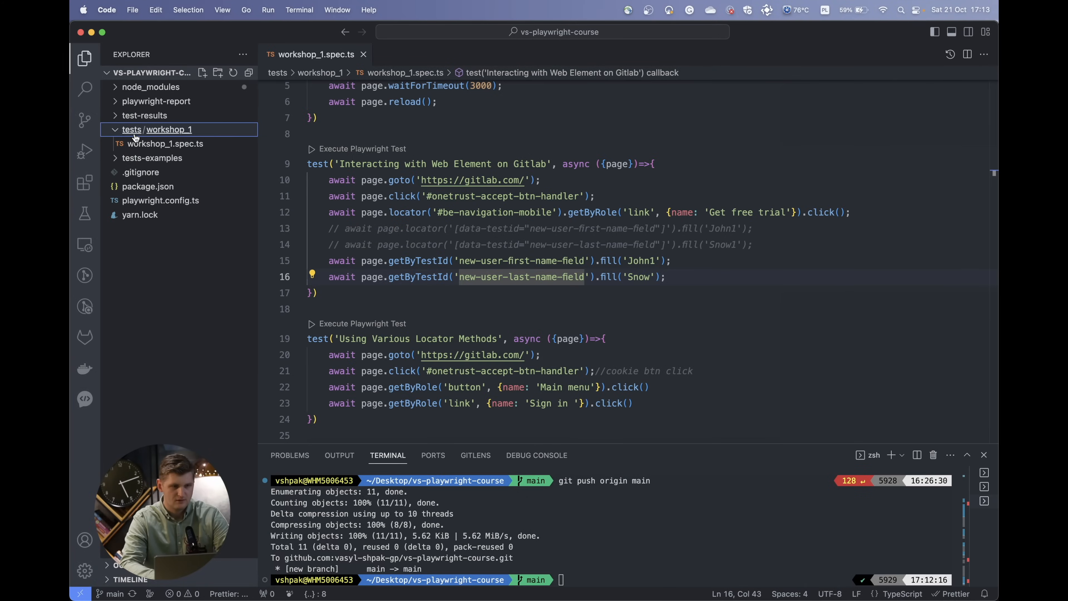
# Select the tests folder as the location for the new folder.
pyautogui.click(203, 73)
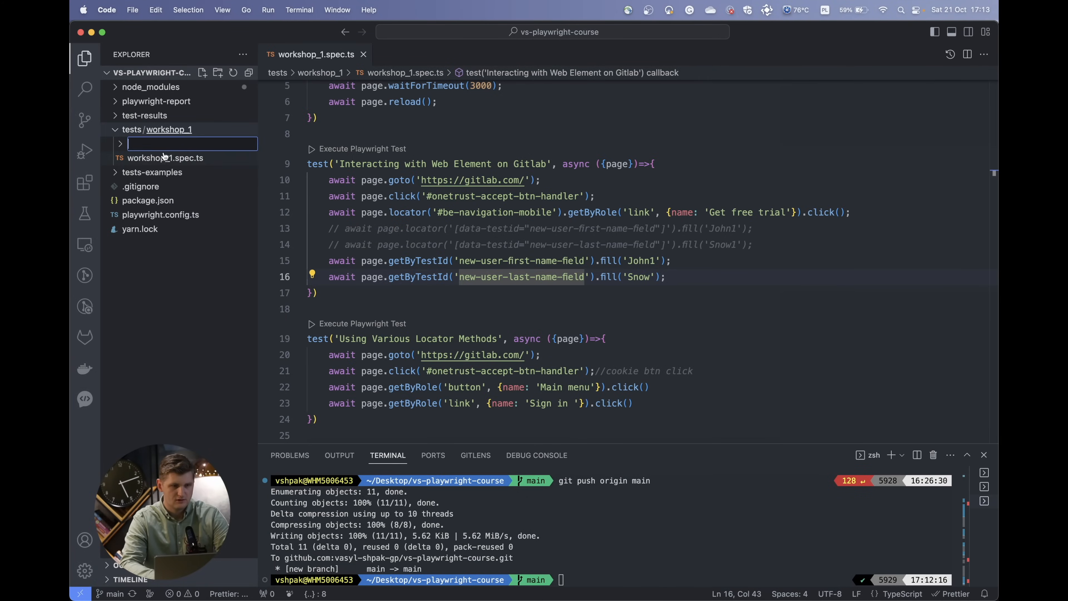